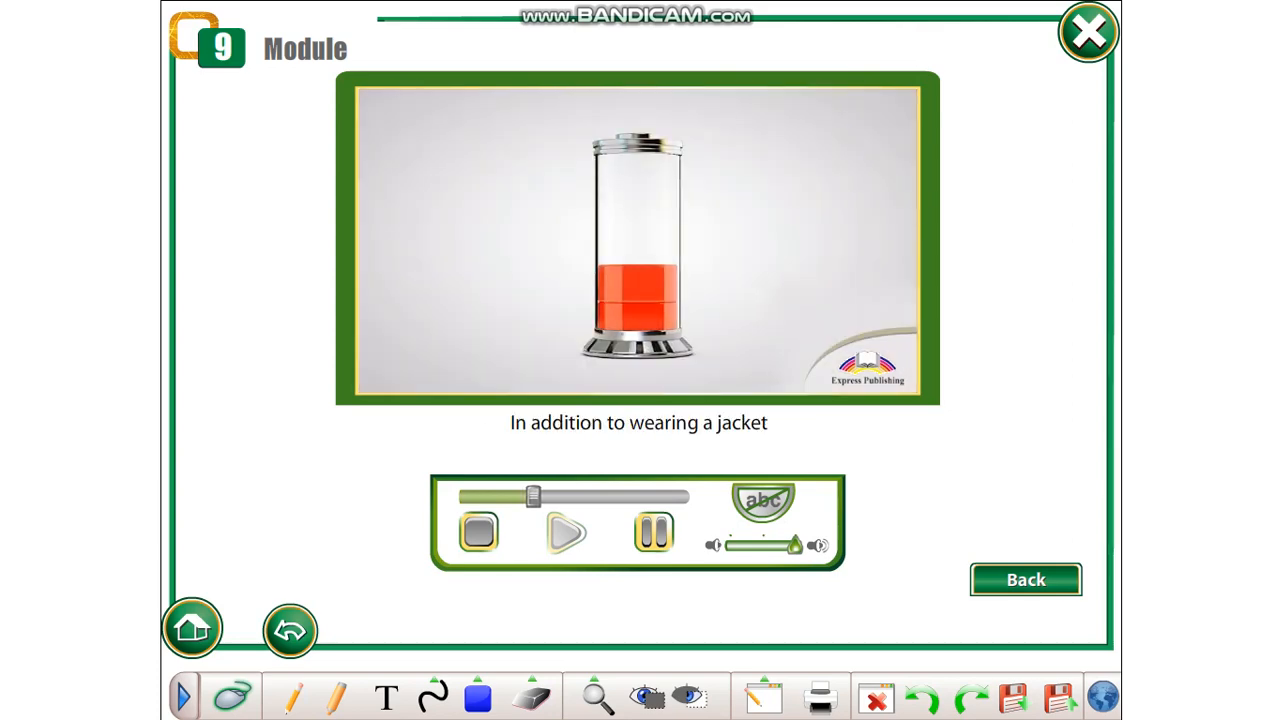
Step: Keep the smart-clothing video playing with subtitles until the optical-fibre T-shirt scene
click(568, 532)
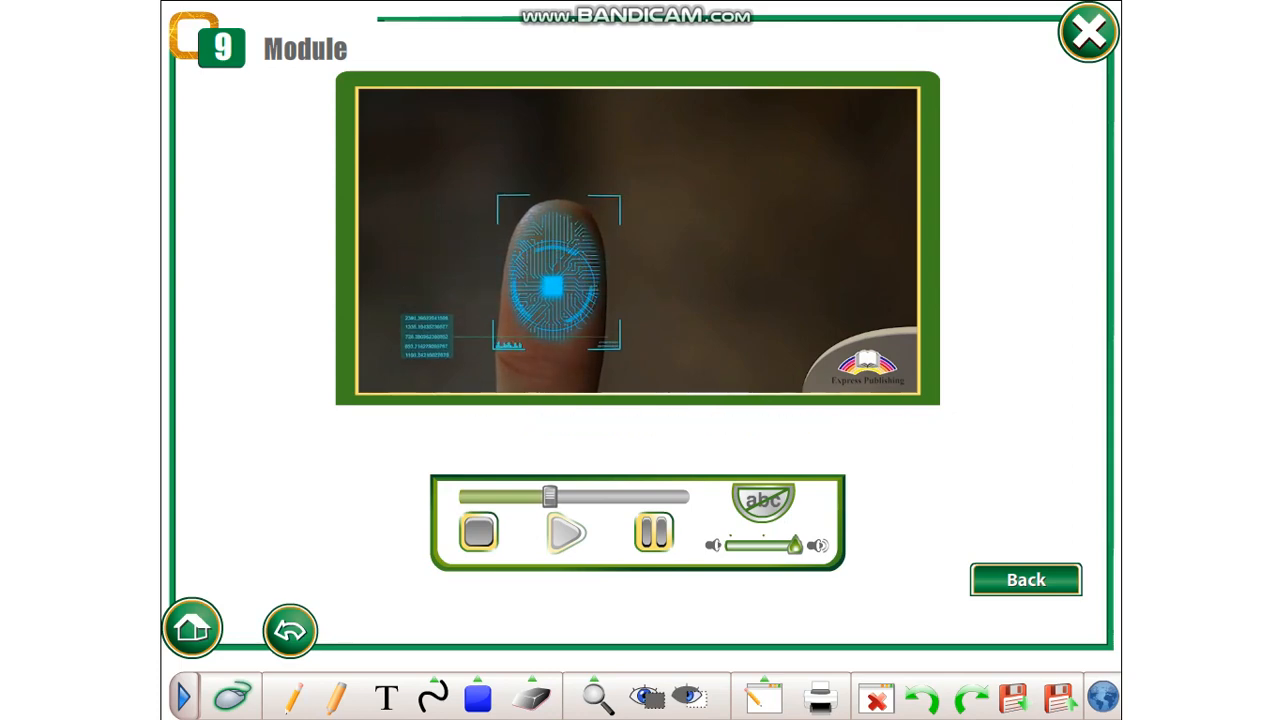
click(568, 532)
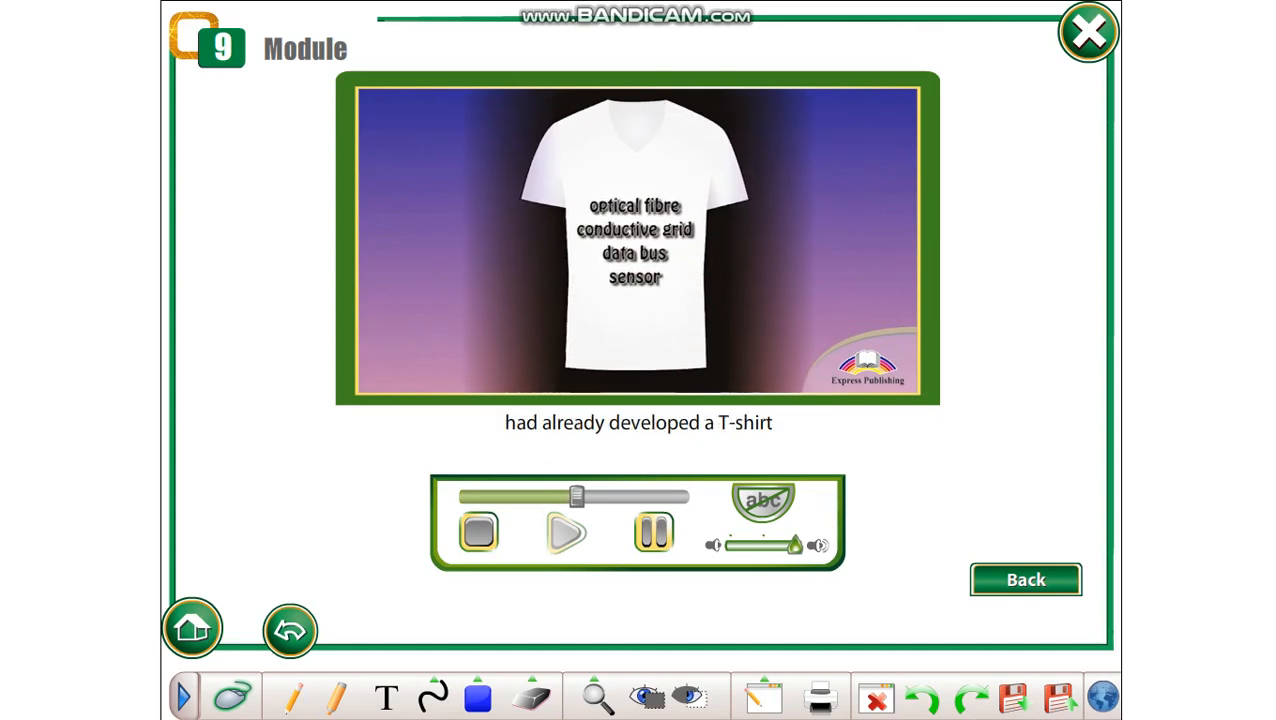
Step: Let playback continue through the circuit board scene to the newborn breathing monitor subtitle
click(568, 532)
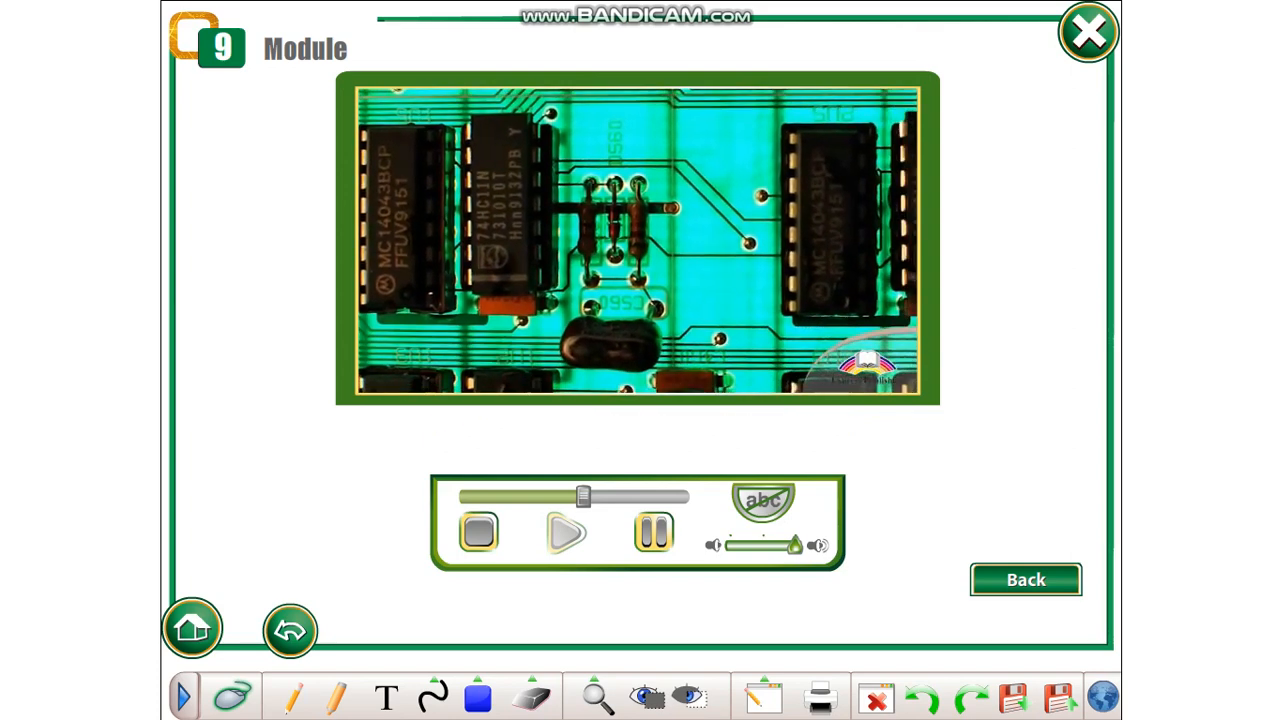
click(566, 532)
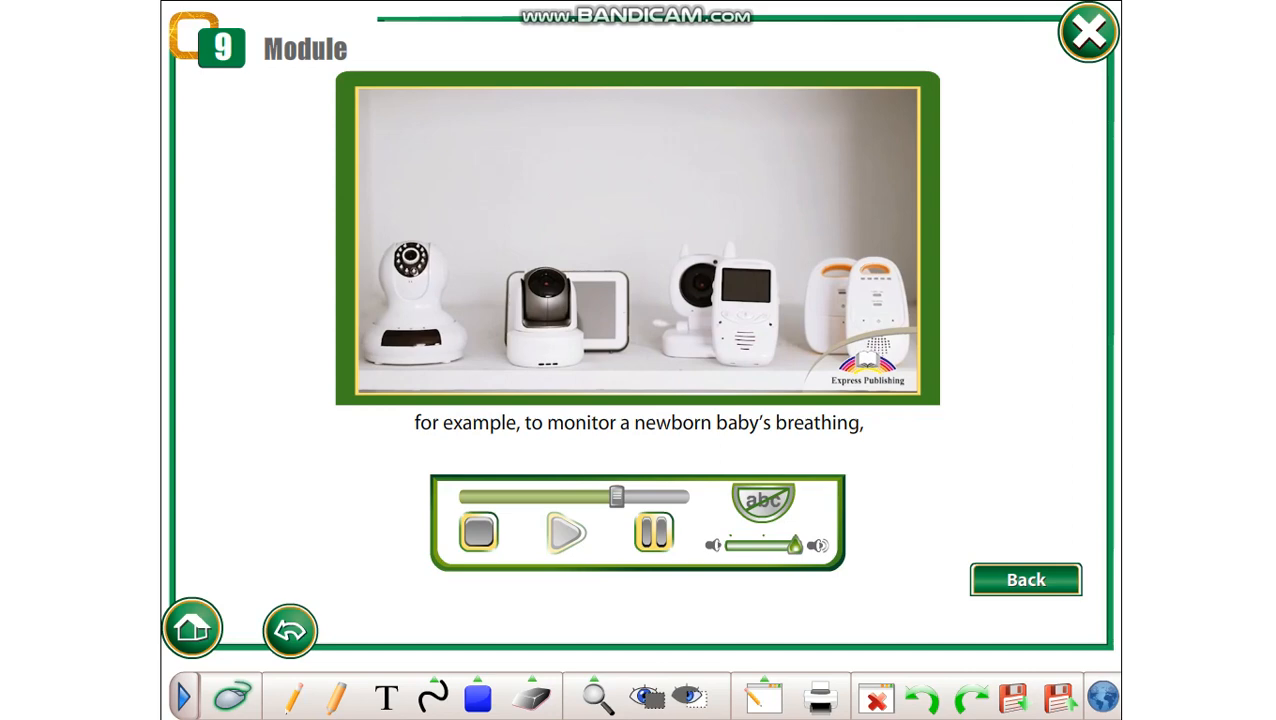
click(568, 532)
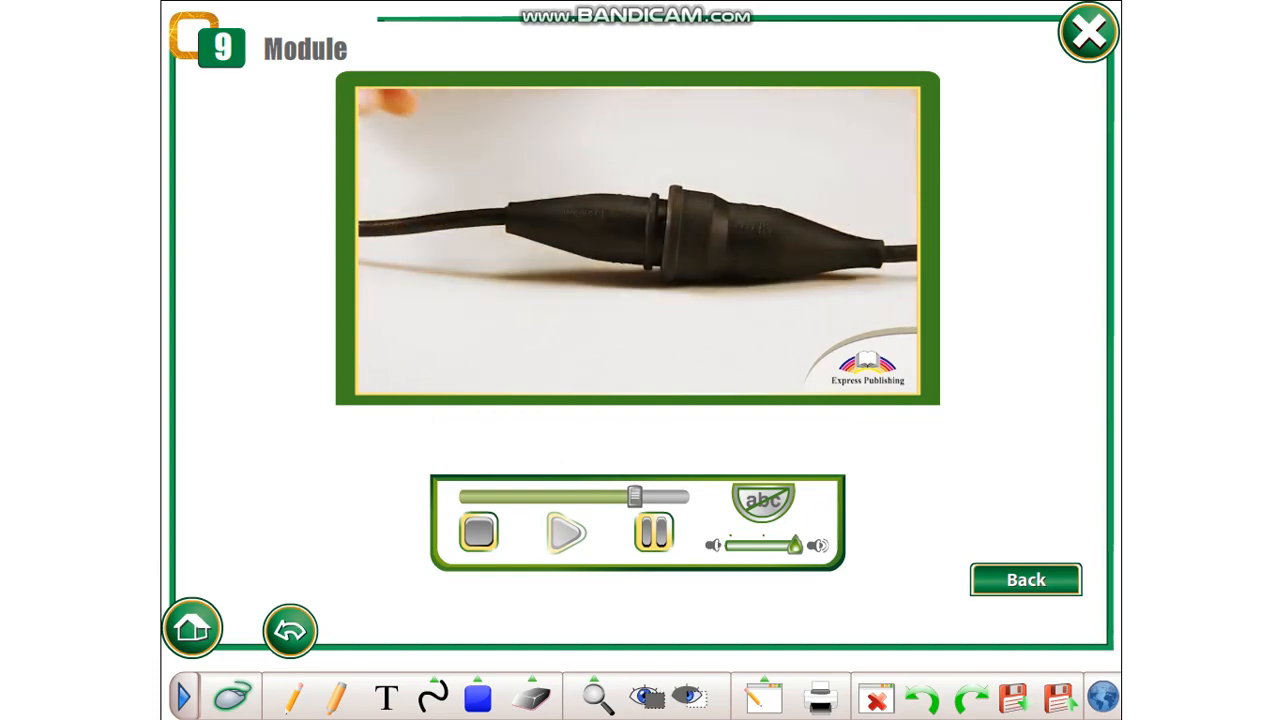
Step: Play on past the cable close-up until the chemist who experimented appears
click(568, 532)
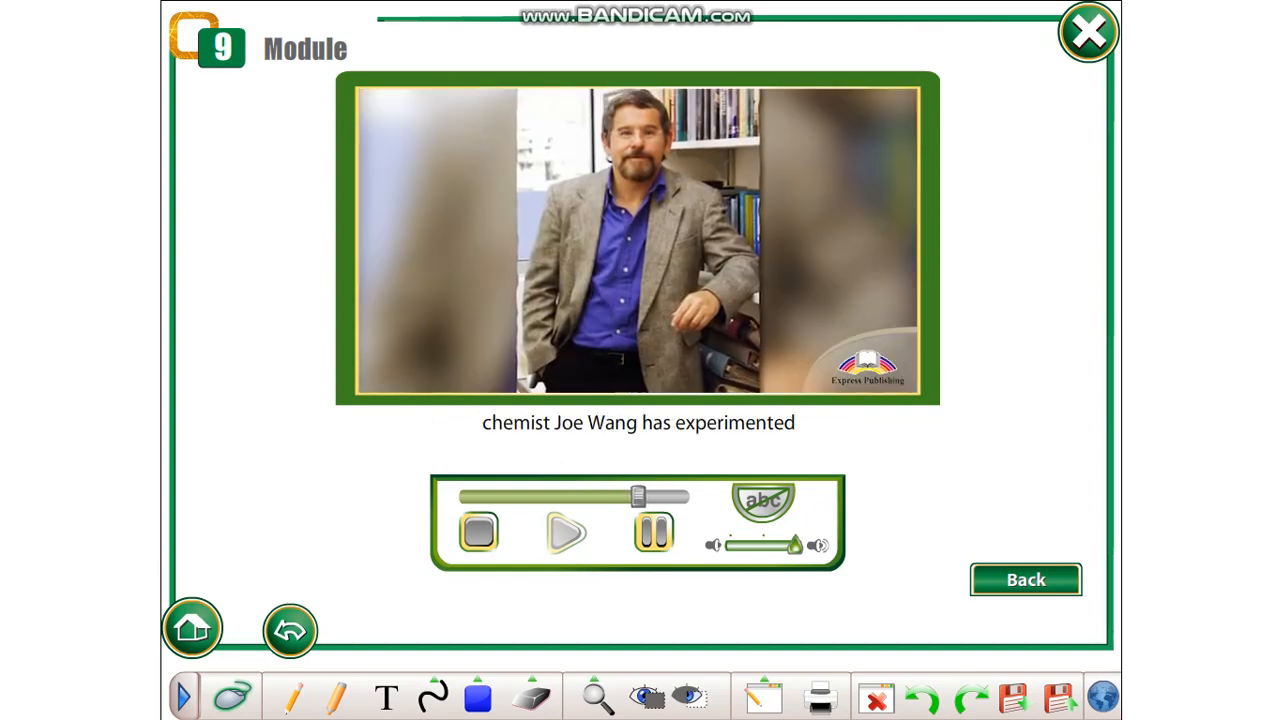